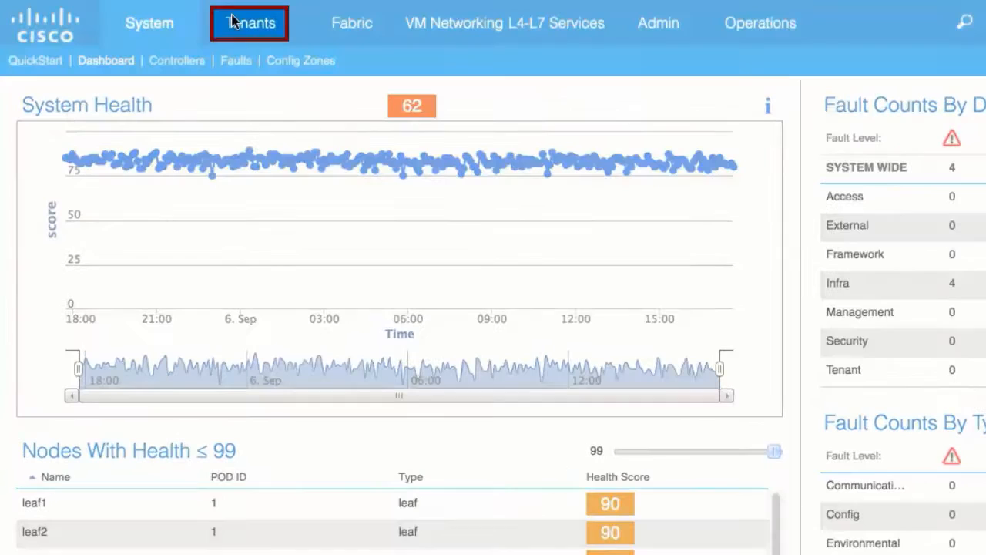
Go to the Tenants list and enter the Tenant01 workspace.
{"action": "left_click", "coordinate": [249, 23]}
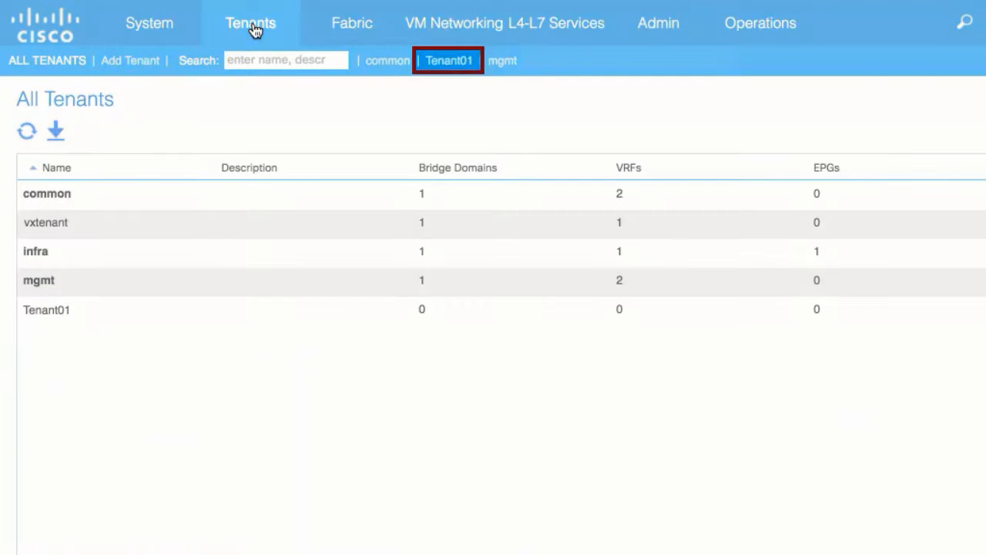
{"action": "left_click", "coordinate": [448, 60]}
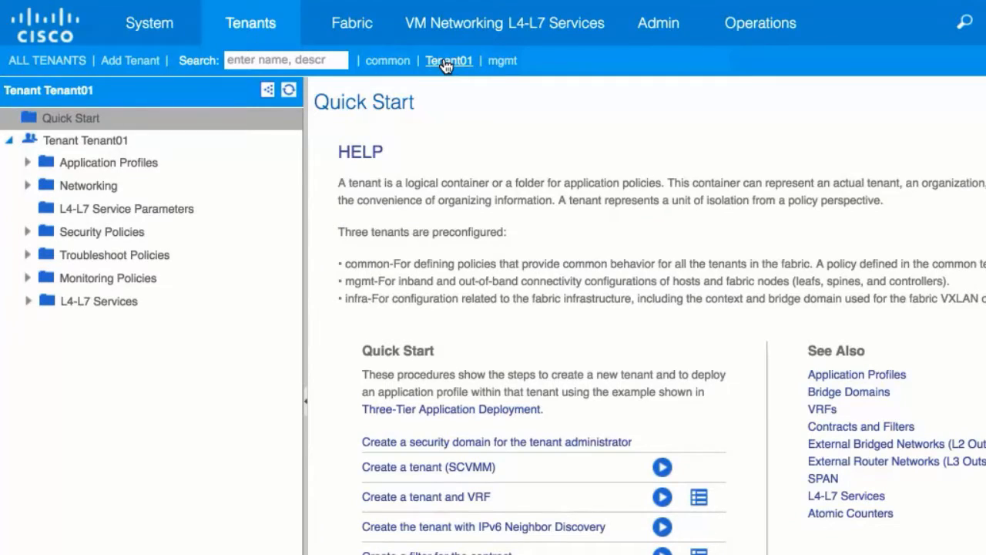
{"action": "mouse_move", "coordinate": [154, 85]}
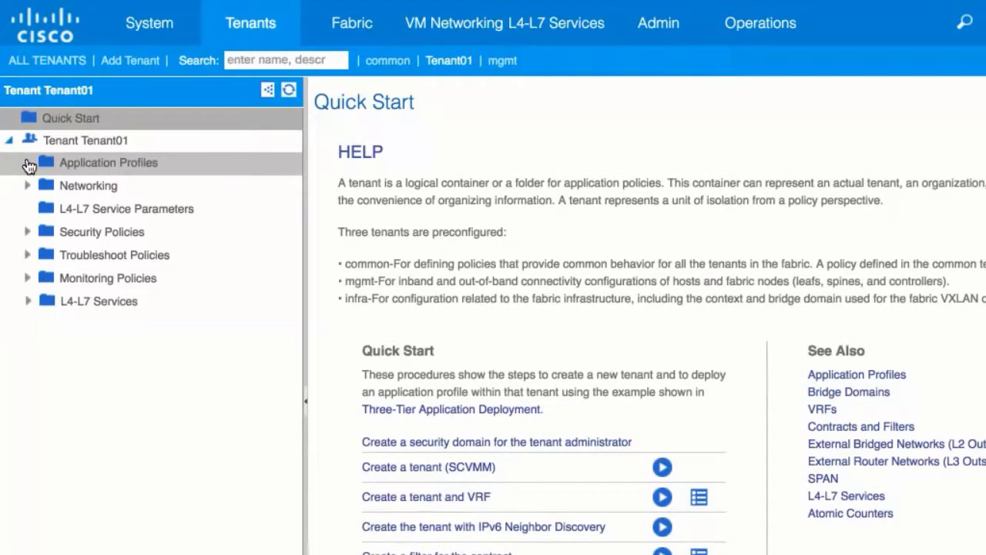
Start a new application profile under Tenant01 named AP1.
{"action": "left_click", "coordinate": [108, 164]}
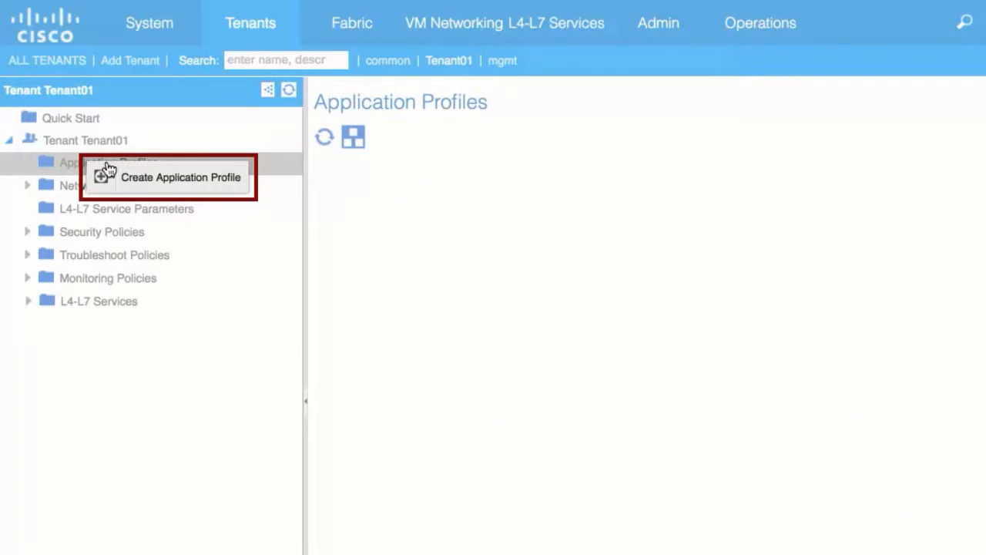
{"action": "left_click", "coordinate": [180, 176]}
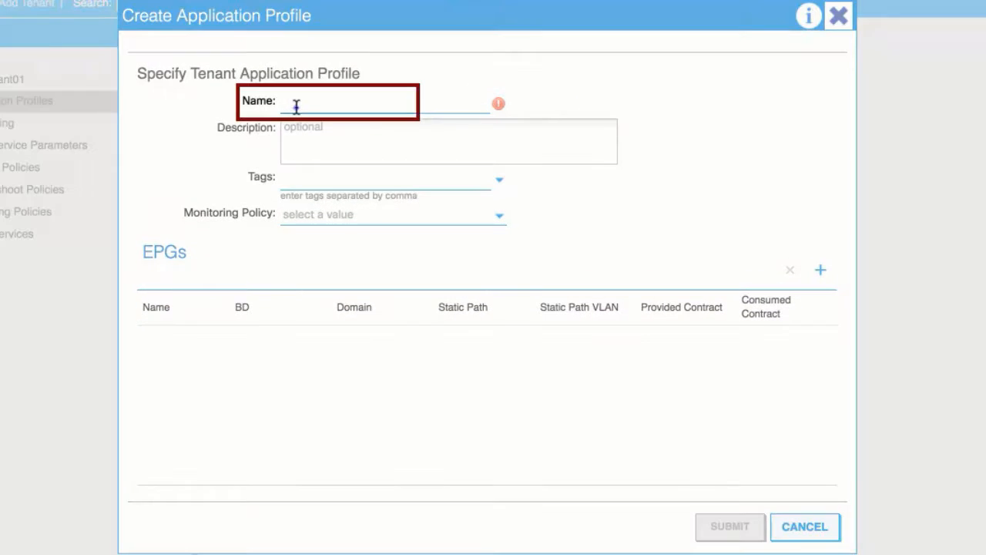
{"action": "type", "text": "AP1"}
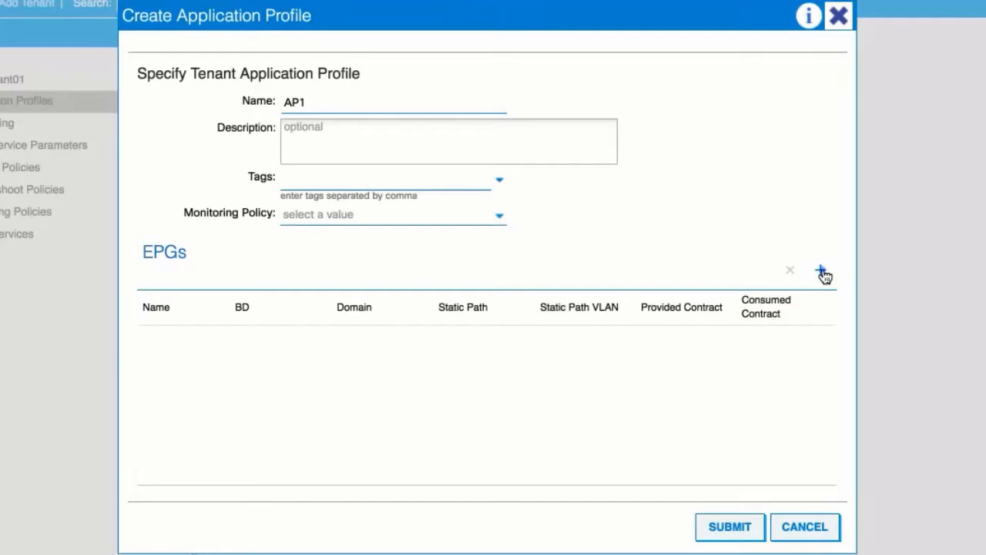
Add EPG1 on the default bridge domain to AP1 and submit the profile.
{"action": "left_click", "coordinate": [820, 270]}
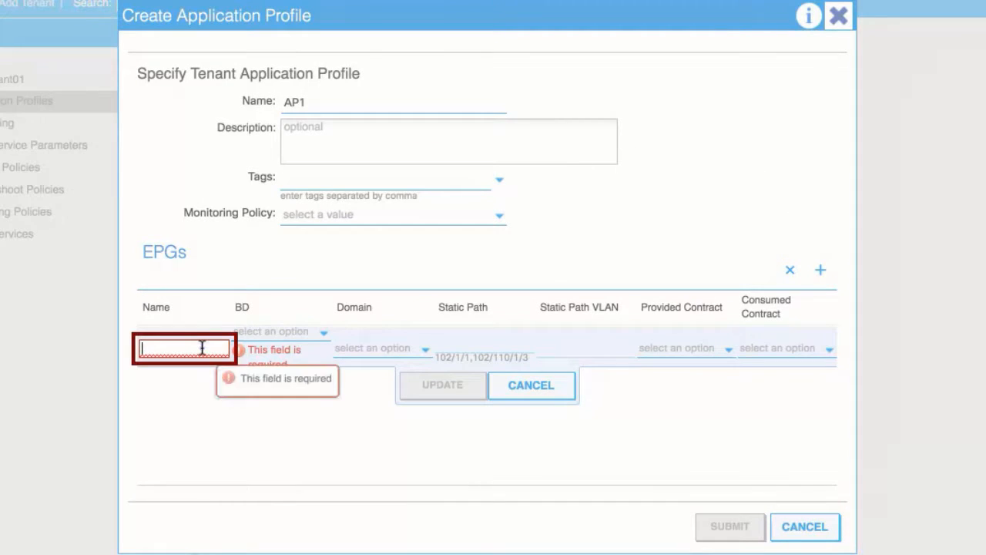
{"action": "type", "text": "EPG1"}
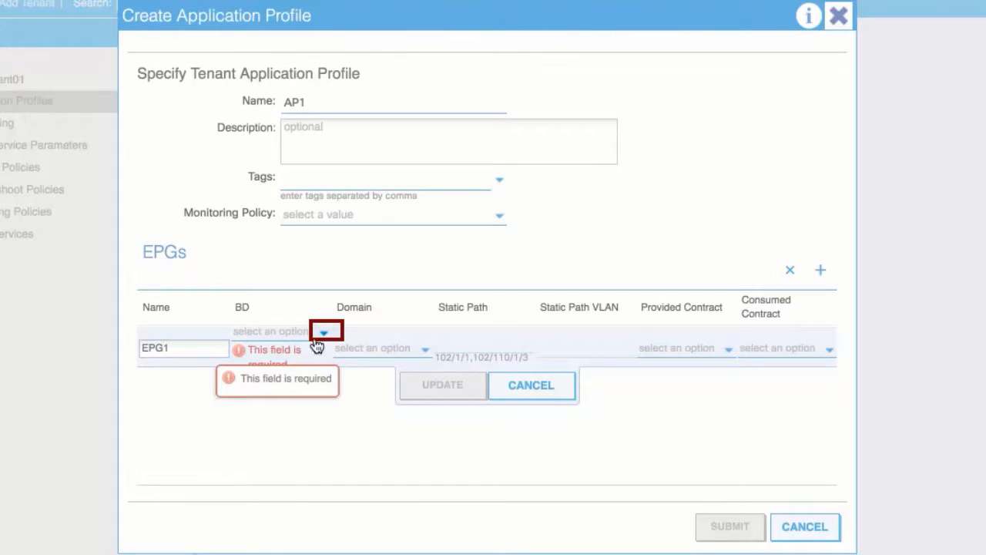
{"action": "left_click", "coordinate": [324, 331]}
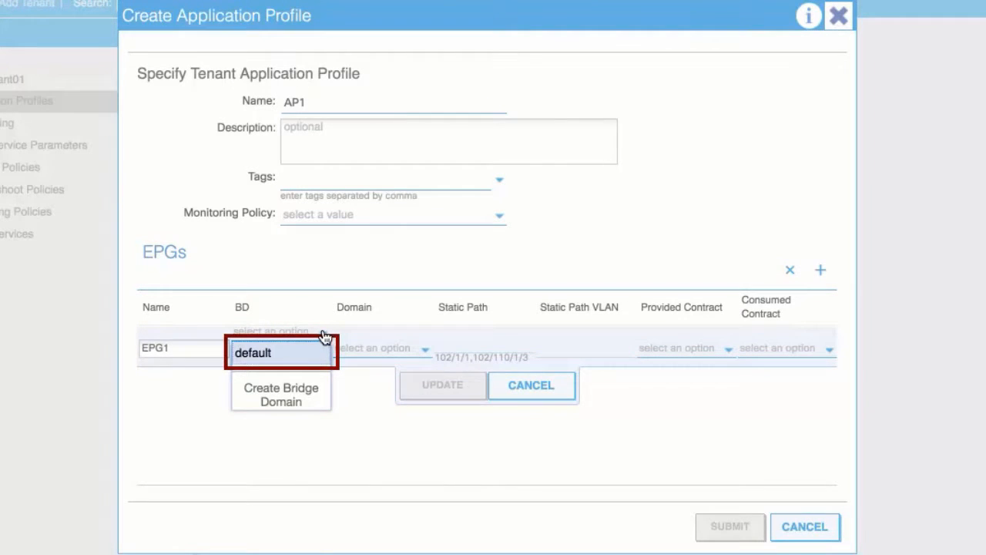
{"action": "left_click", "coordinate": [253, 353]}
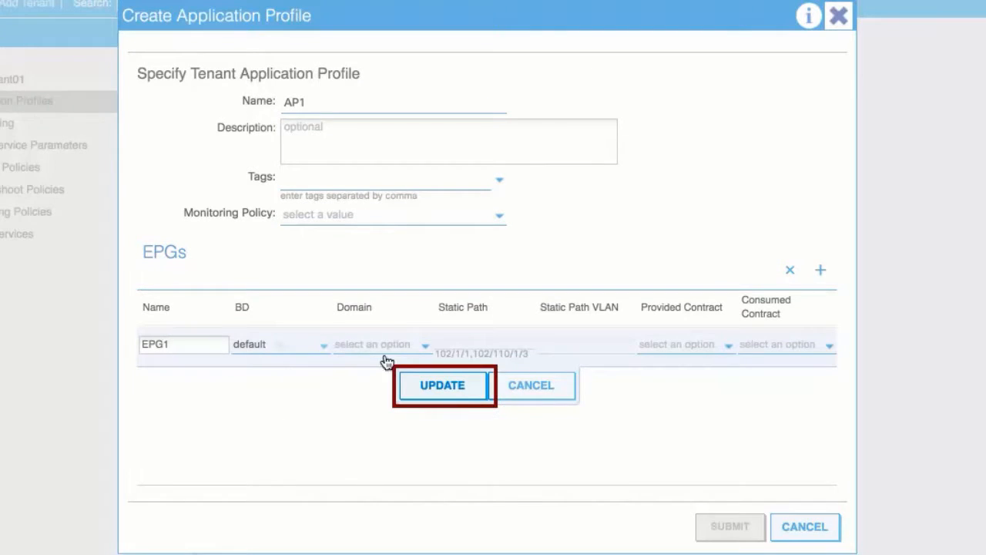
{"action": "left_click", "coordinate": [440, 386]}
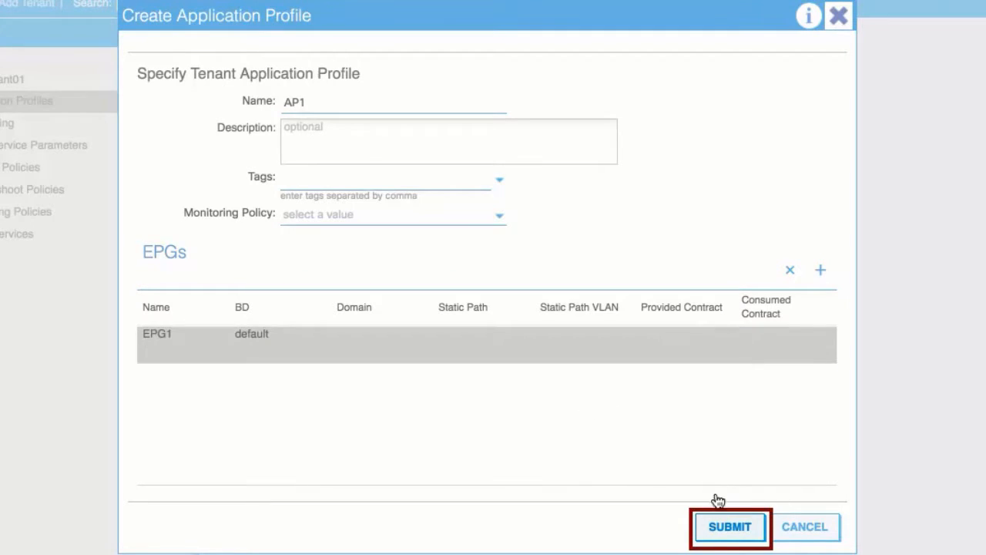
{"action": "left_click", "coordinate": [729, 527]}
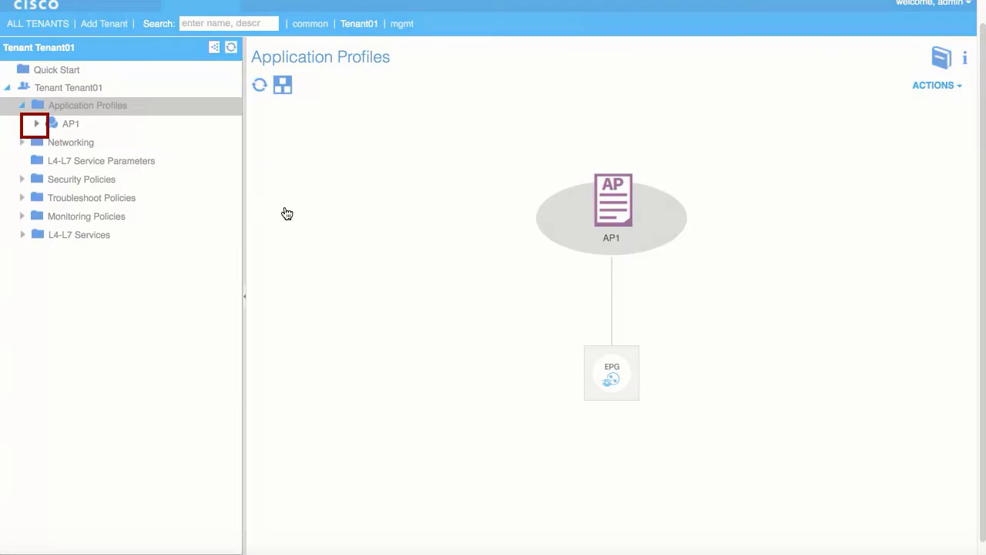
Expand AP1's Application EPGs and display EPG1's properties on bridge domain common/default.
{"action": "left_click", "coordinate": [35, 123]}
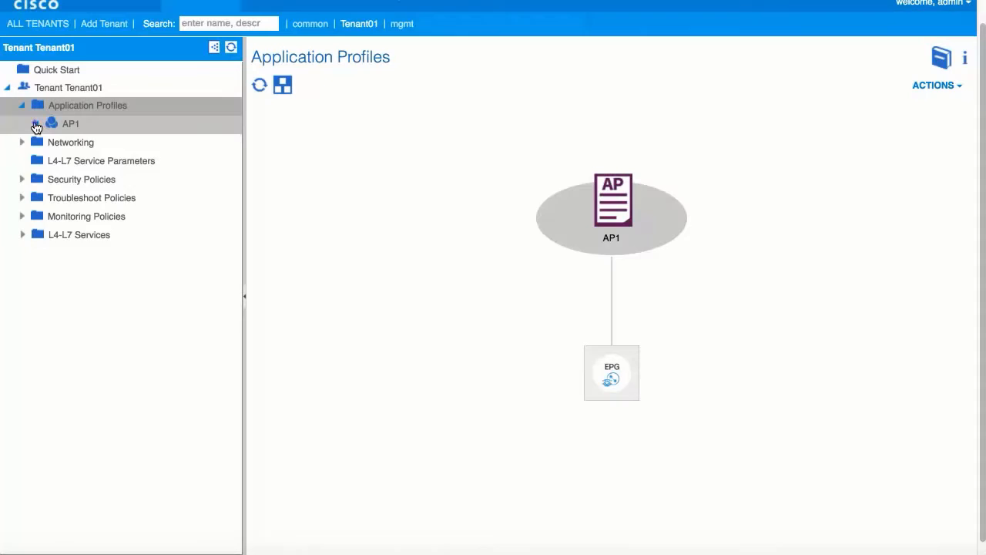
{"action": "left_click", "coordinate": [35, 124]}
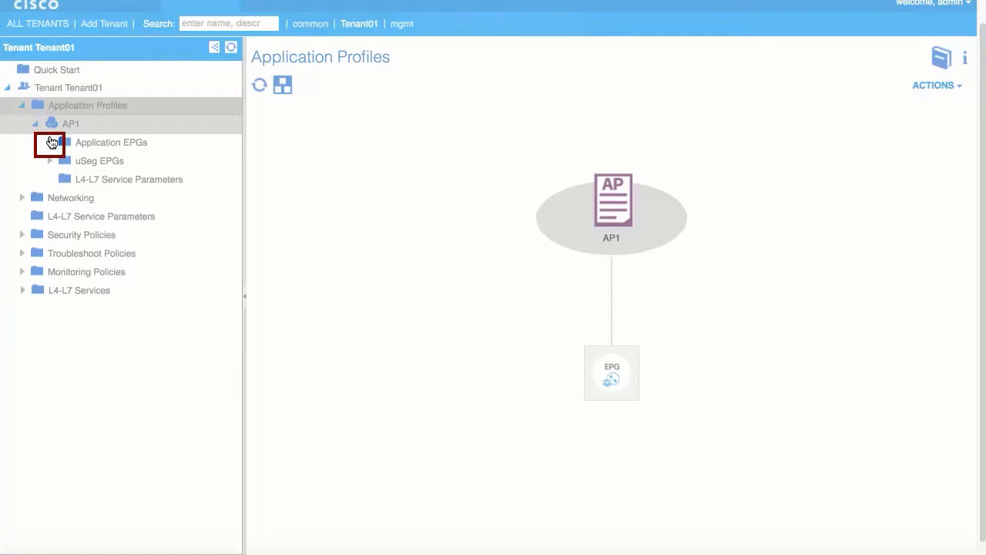
{"action": "left_click", "coordinate": [51, 142]}
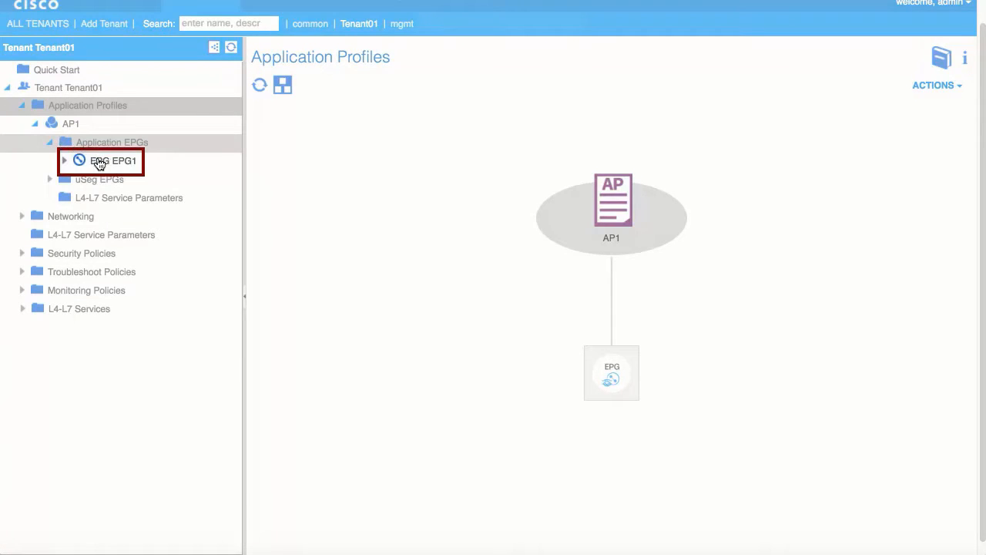
{"action": "left_click", "coordinate": [114, 161]}
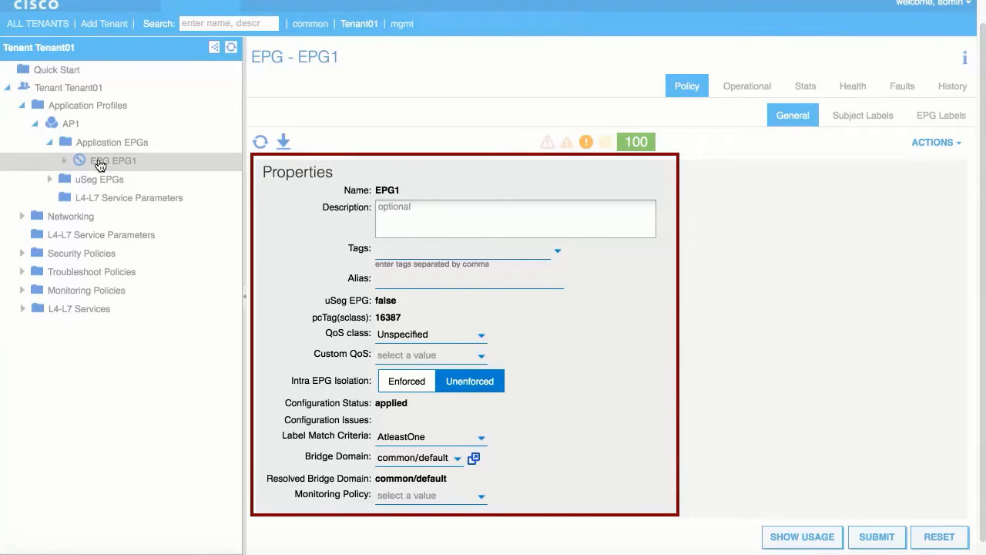